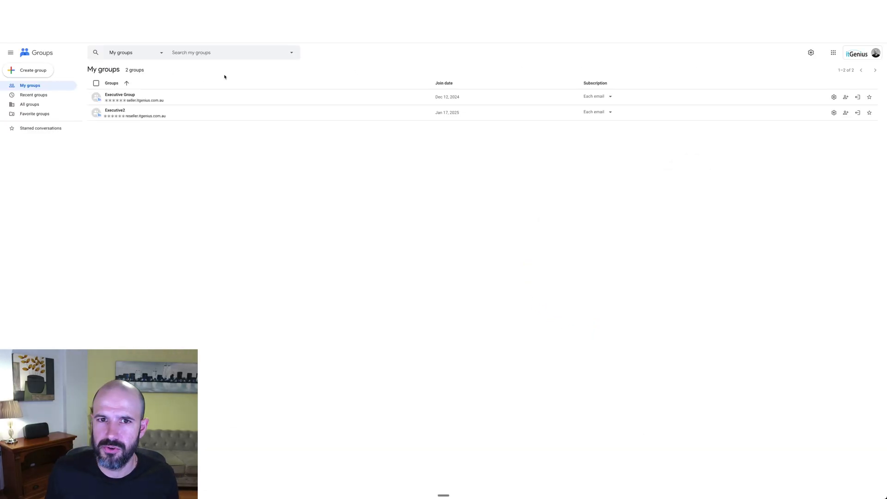
pyautogui.click(444, 83)
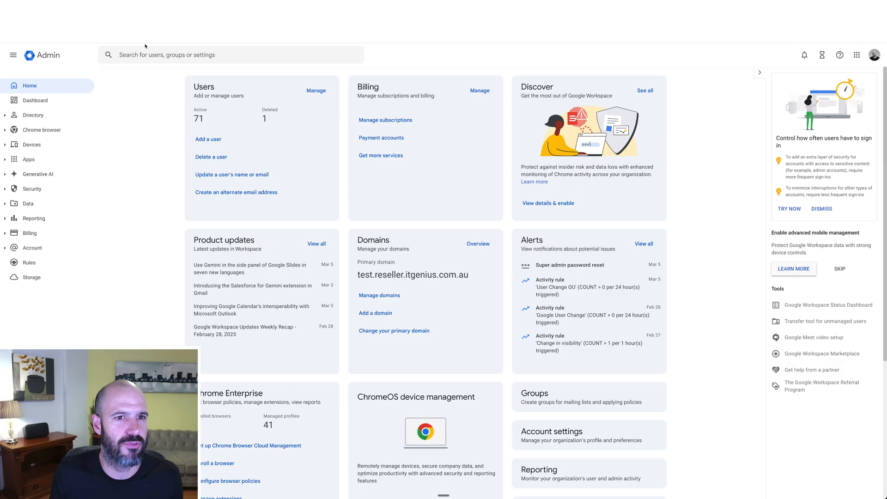
pyautogui.click(33, 115)
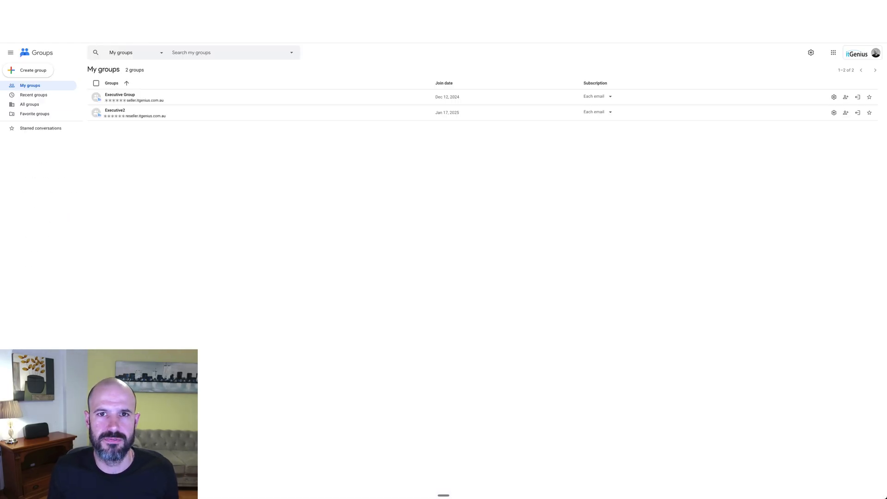
pyautogui.click(32, 69)
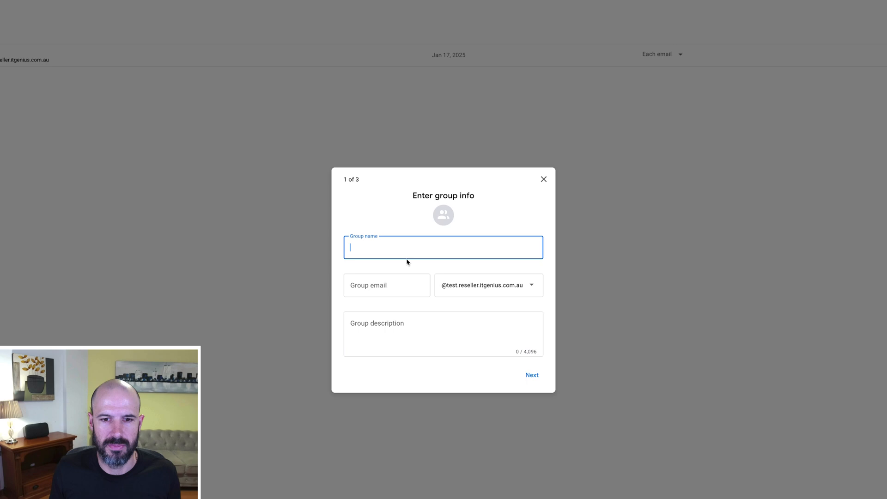
pyautogui.write('TEST Sending Email')
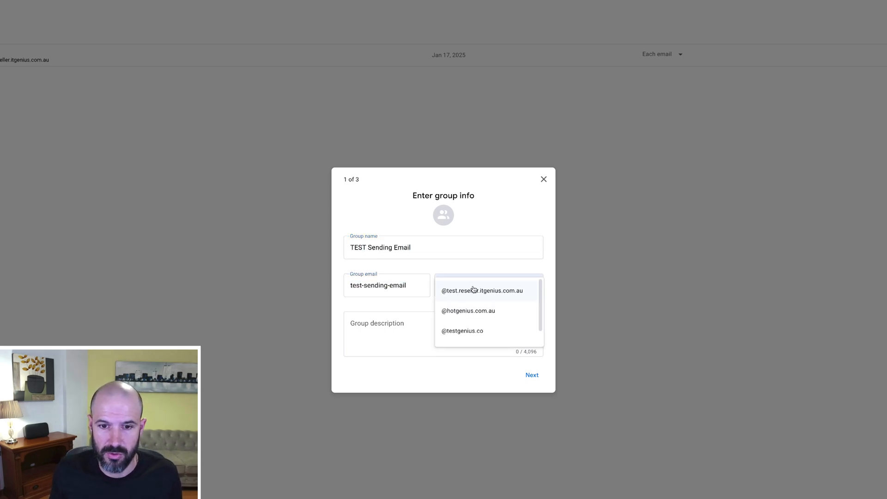
pyautogui.scroll(-3)
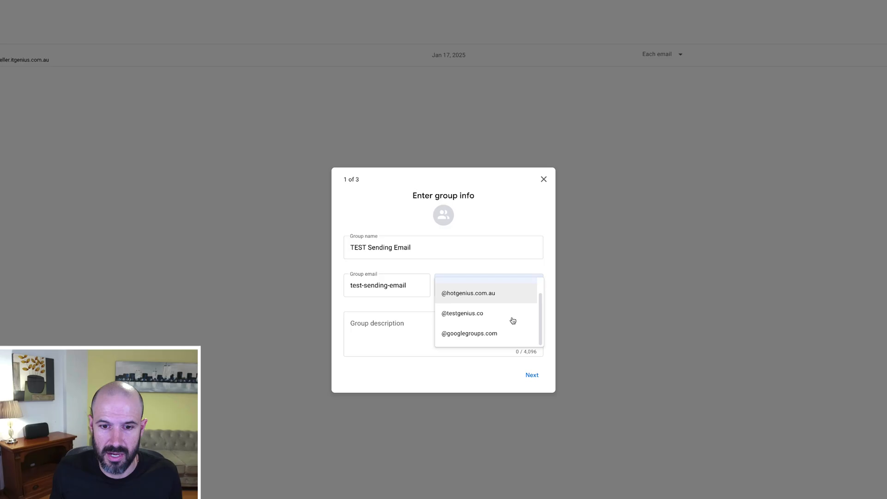
pyautogui.moveTo(462, 313)
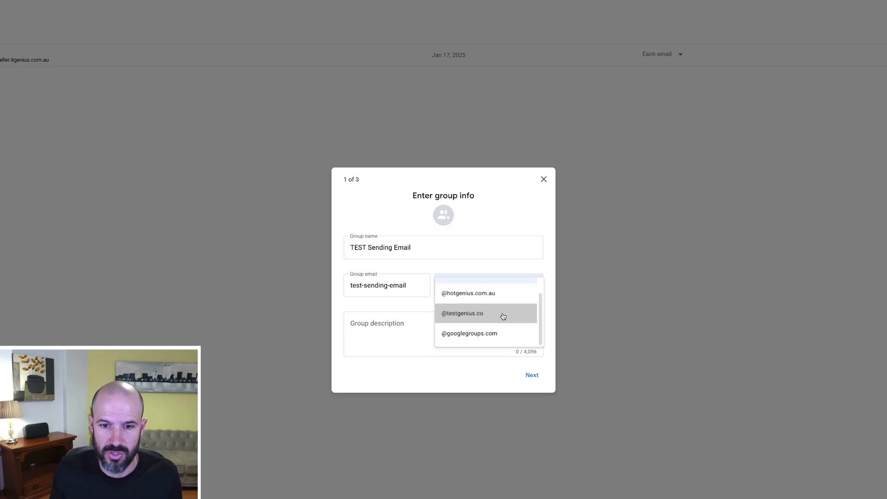
pyautogui.click(462, 314)
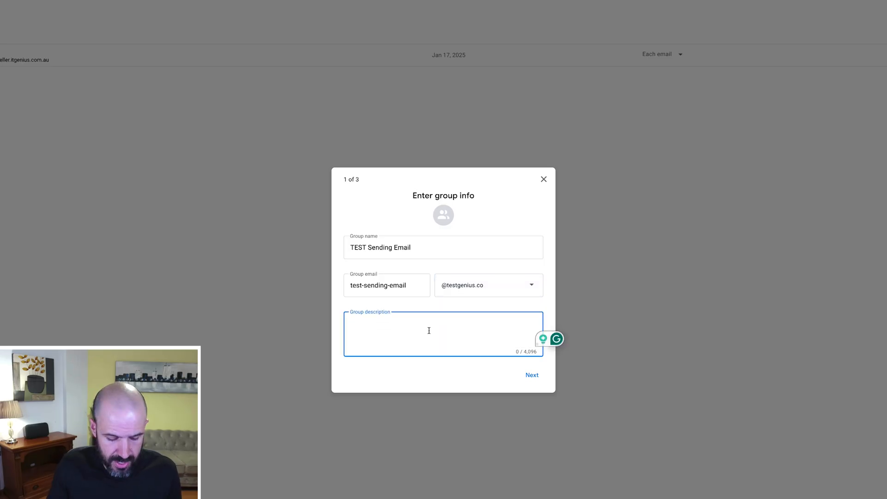
# - Set privacy to ask-to-join, members-only conversation viewing, and posting by anyone on the web
pyautogui.click(532, 376)
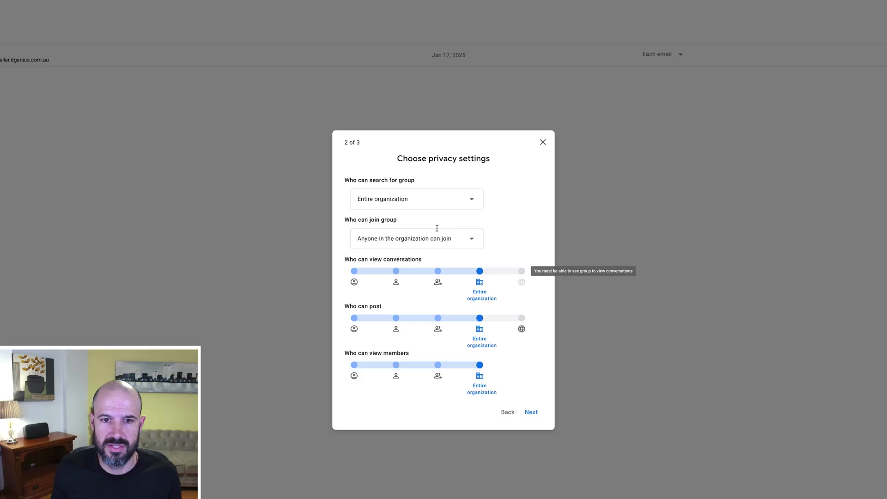
pyautogui.moveTo(507, 208)
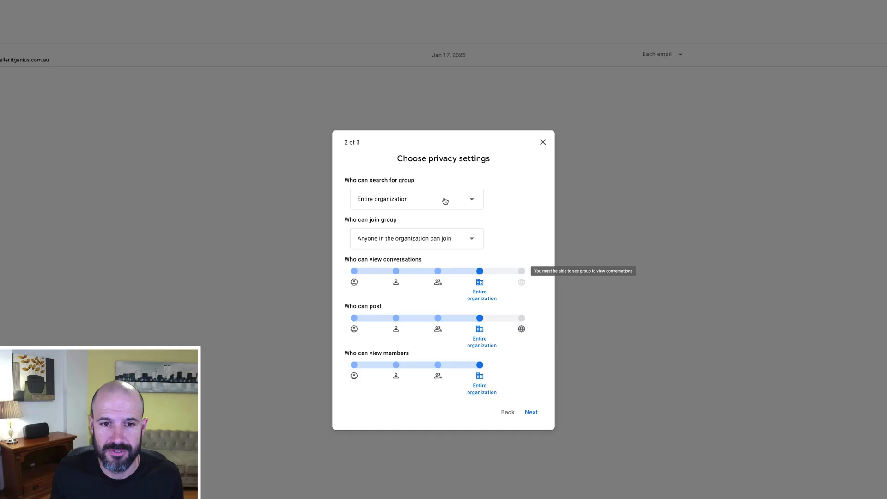
pyautogui.moveTo(440, 210)
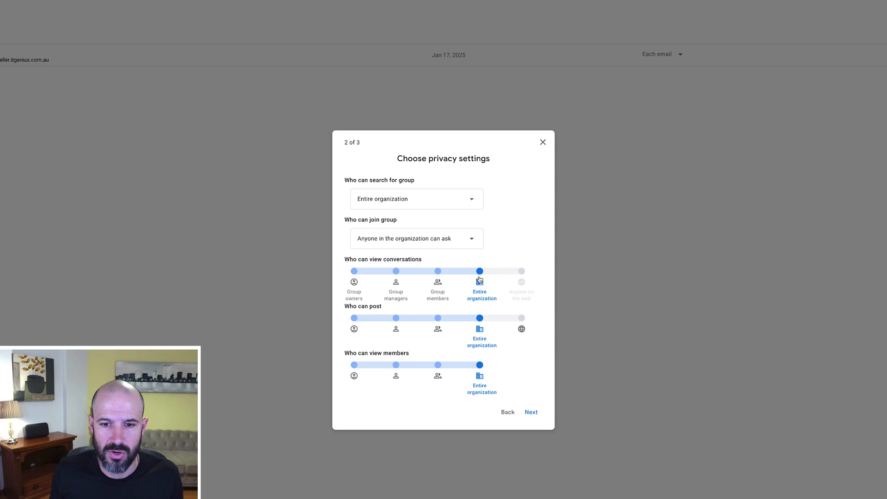
pyautogui.click(438, 271)
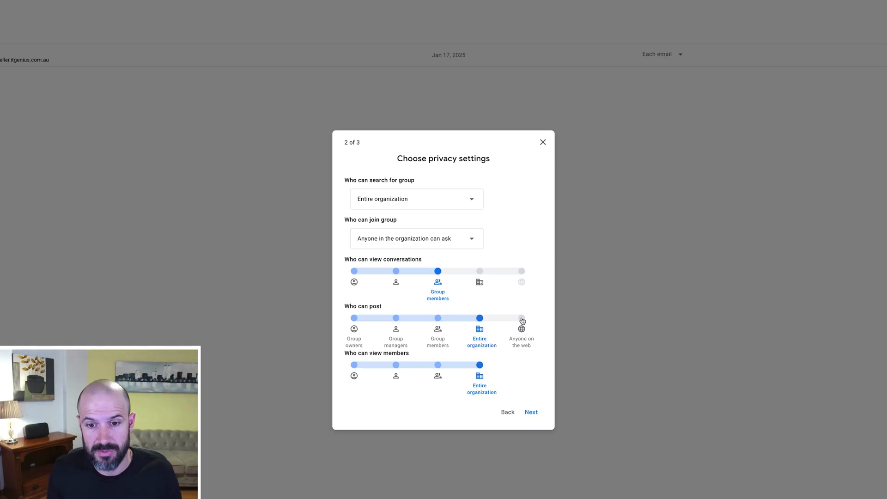
pyautogui.click(521, 318)
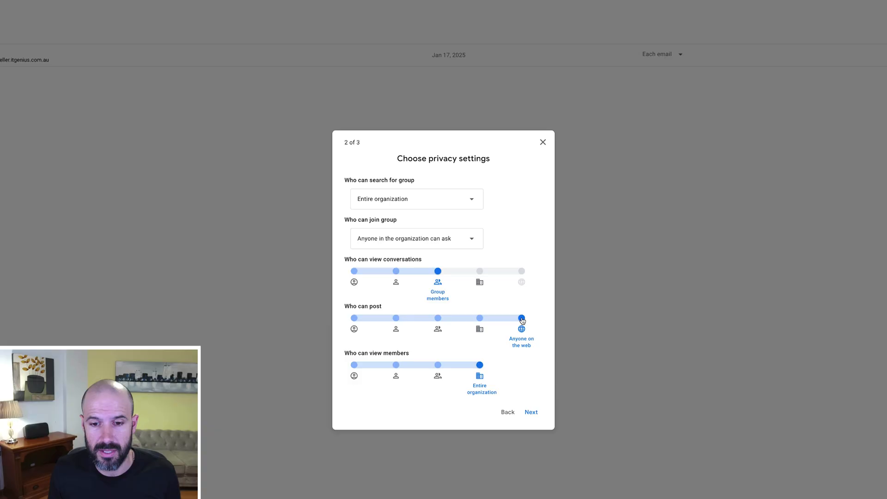
pyautogui.moveTo(504, 320)
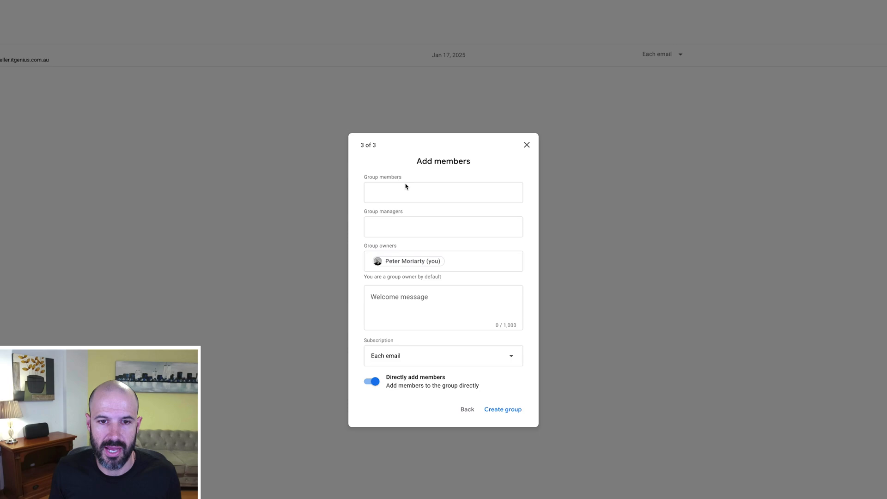
pyautogui.moveTo(448, 162)
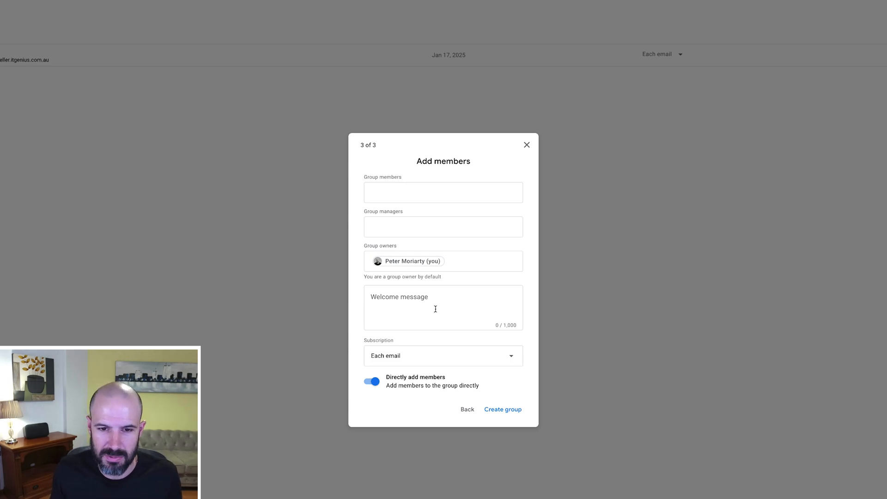
pyautogui.moveTo(487, 359)
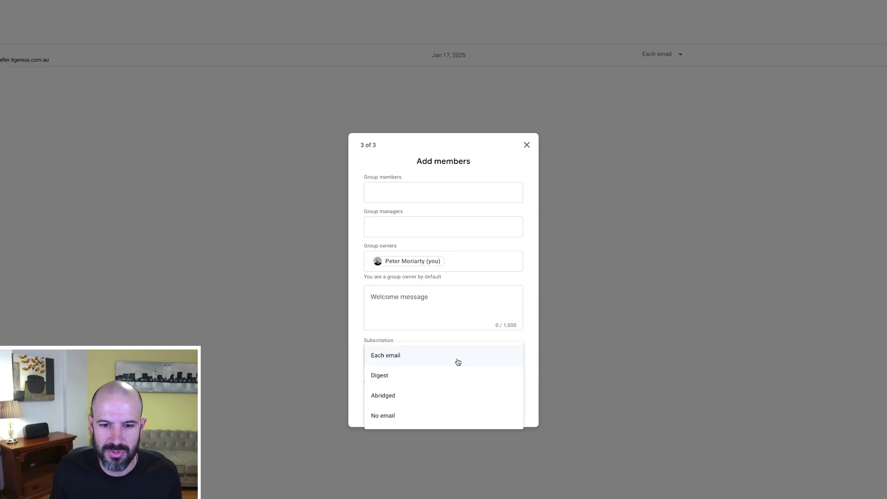
# - Keep 'Each email' subscription for added members and finish creating the group
pyautogui.click(385, 355)
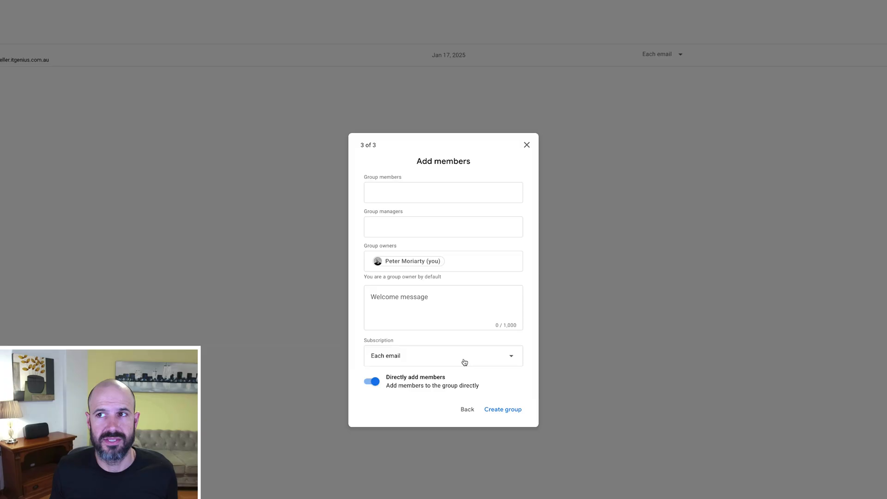
pyautogui.click(442, 355)
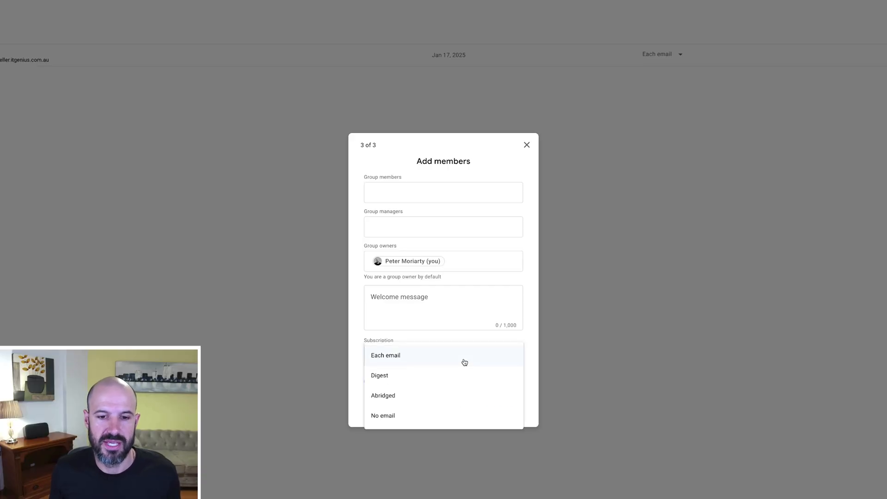
pyautogui.moveTo(447, 361)
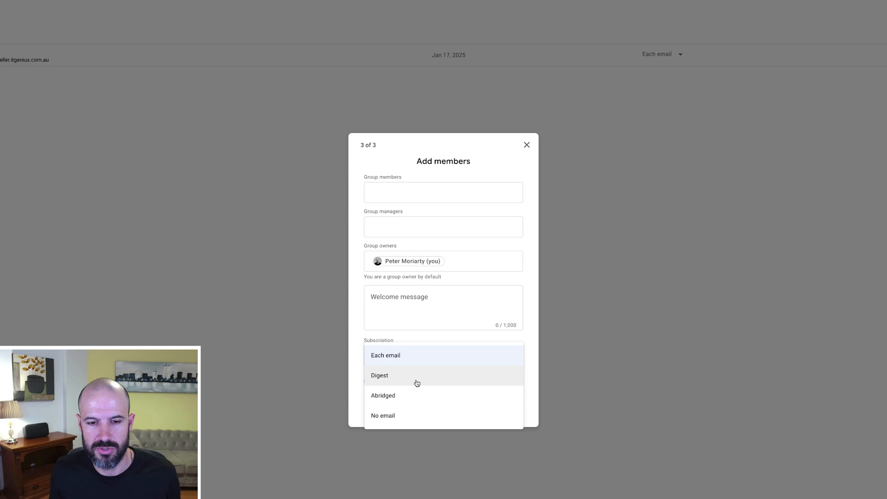
pyautogui.click(386, 355)
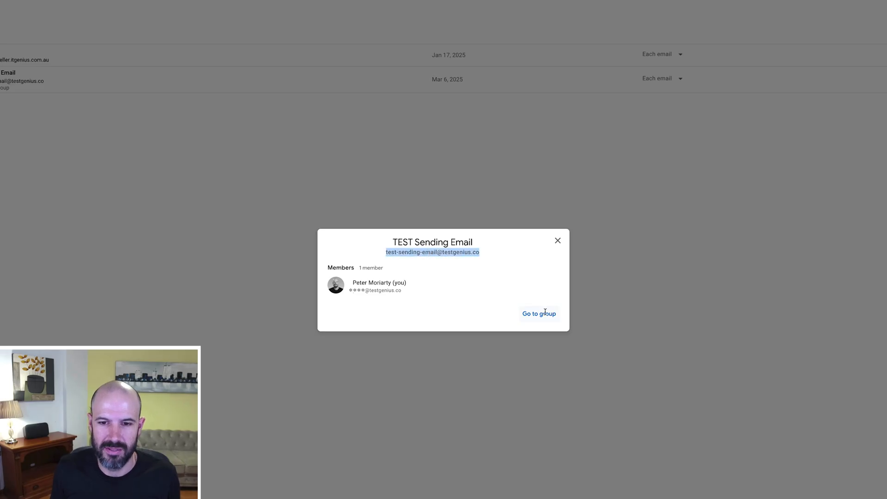
# - Start an email to the new group's testgenius.co address from the confirmation dialog
pyautogui.click(539, 313)
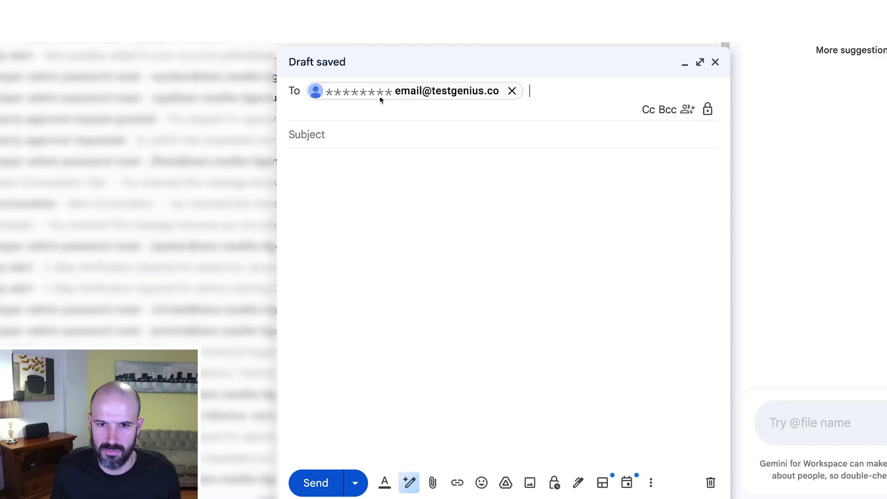
# - Begin filling the draft to the group address with 'tes'
pyautogui.write('tes')
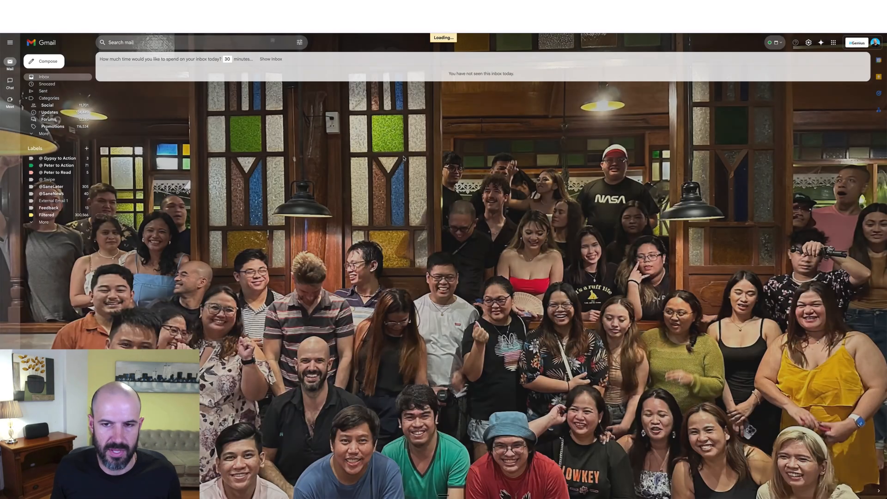
pyautogui.click(48, 61)
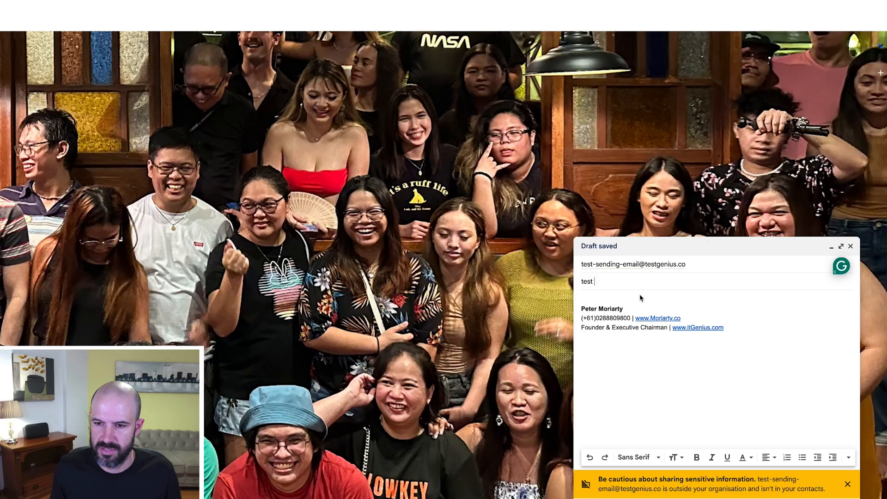
pyautogui.write('dfs,jdhfgsjdhfgsd')
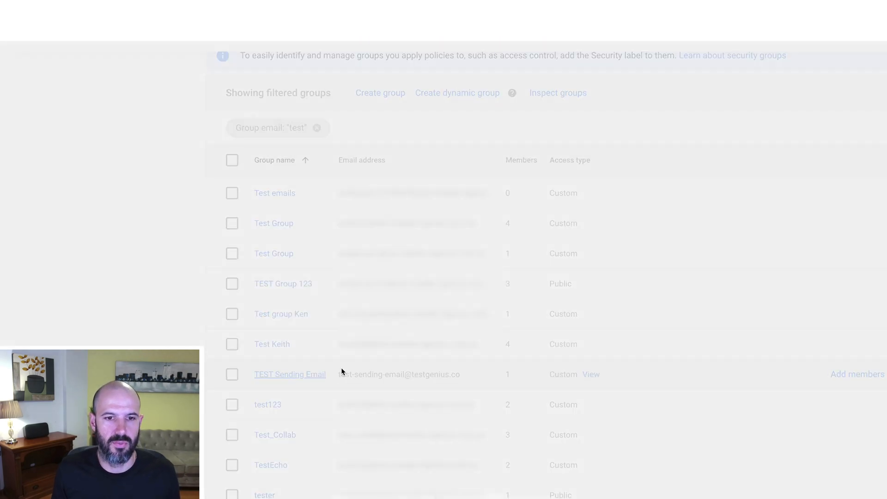
# - Open the TEST Sending Email group's Access Settings in the Admin console
pyautogui.click(289, 374)
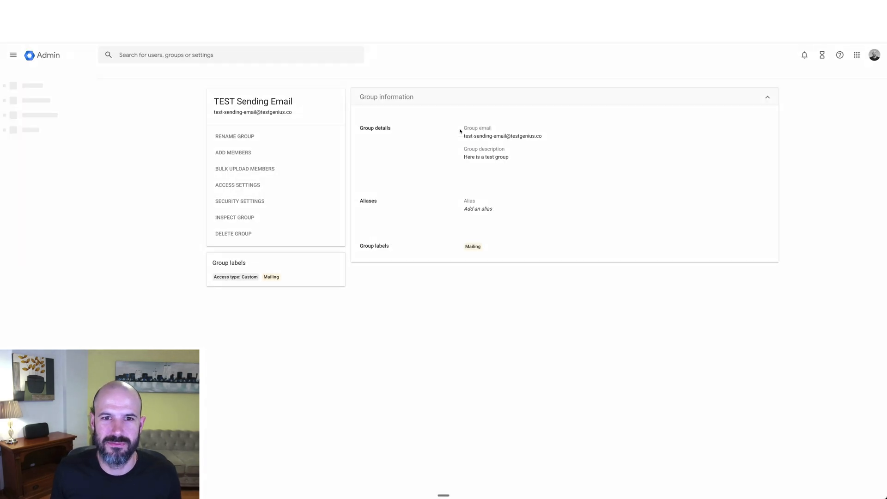
pyautogui.click(13, 54)
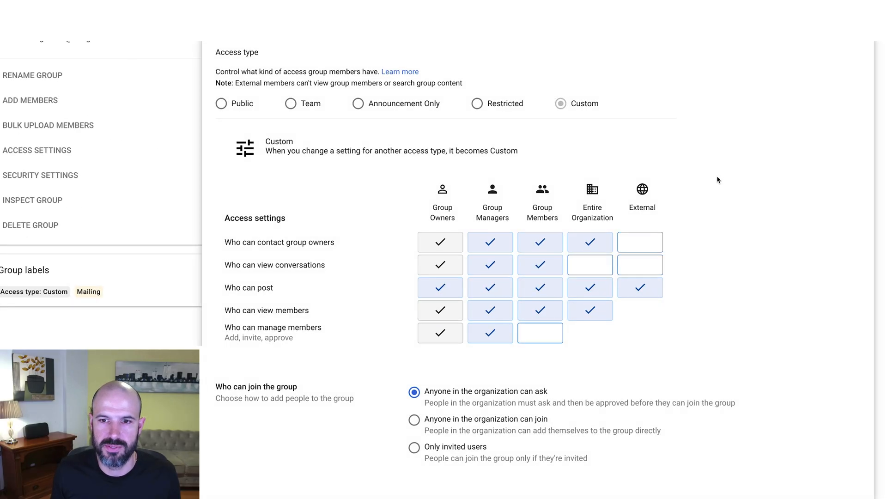
# - Apply the Restricted preset, let the organization view members, block external owner contact, and allow external posting
pyautogui.scroll(-3)
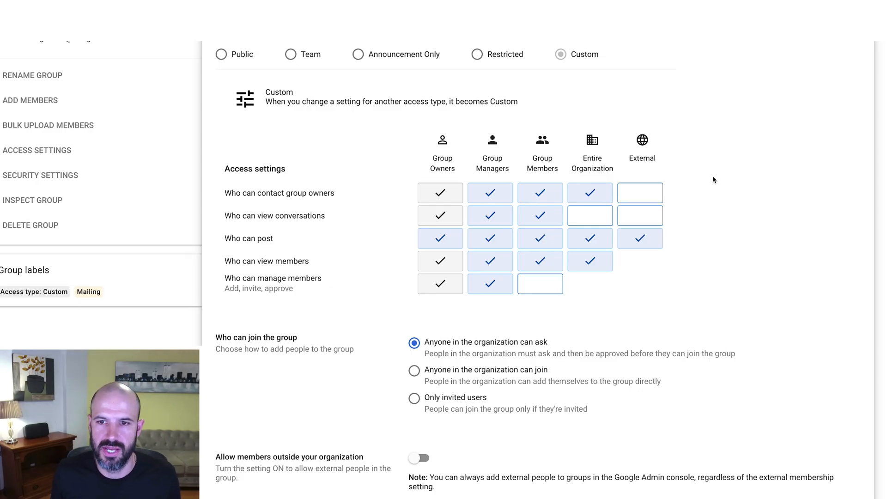
pyautogui.moveTo(478, 57)
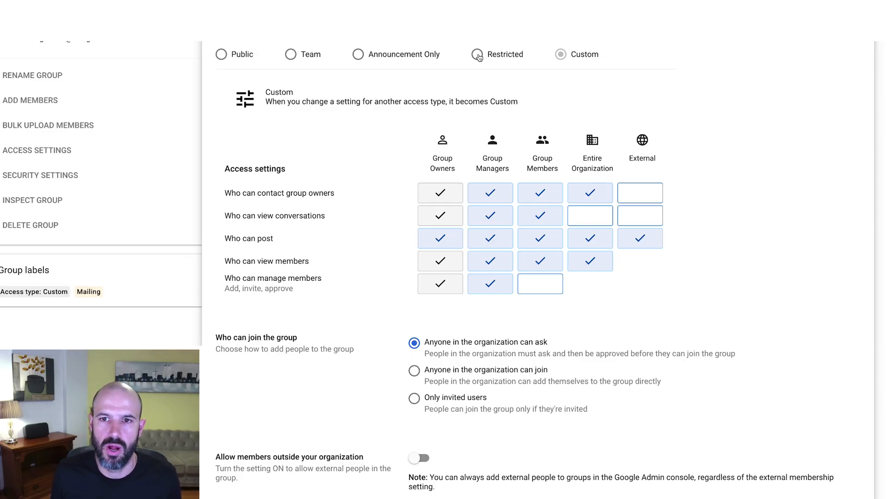
pyautogui.click(471, 54)
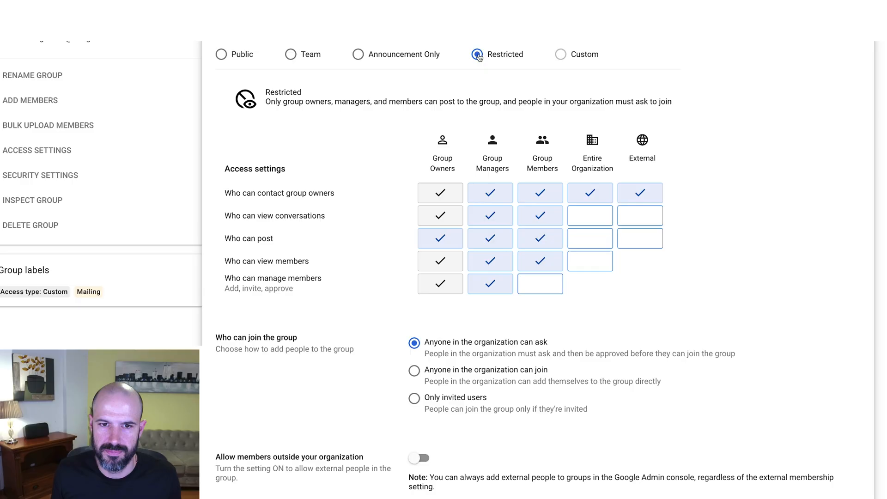
pyautogui.click(590, 261)
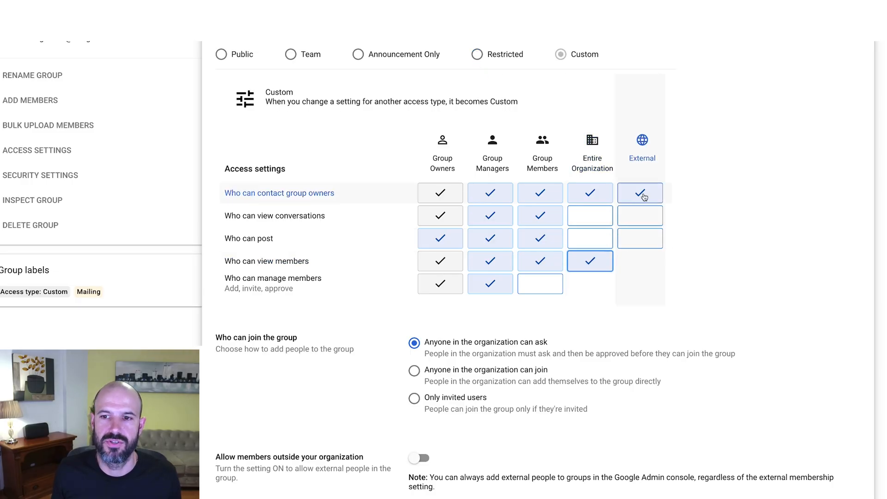
pyautogui.moveTo(640, 193)
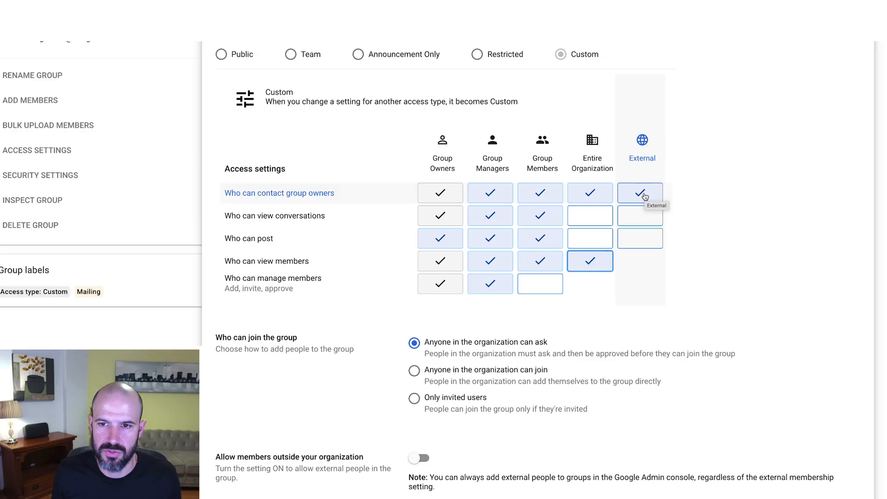
pyautogui.click(639, 193)
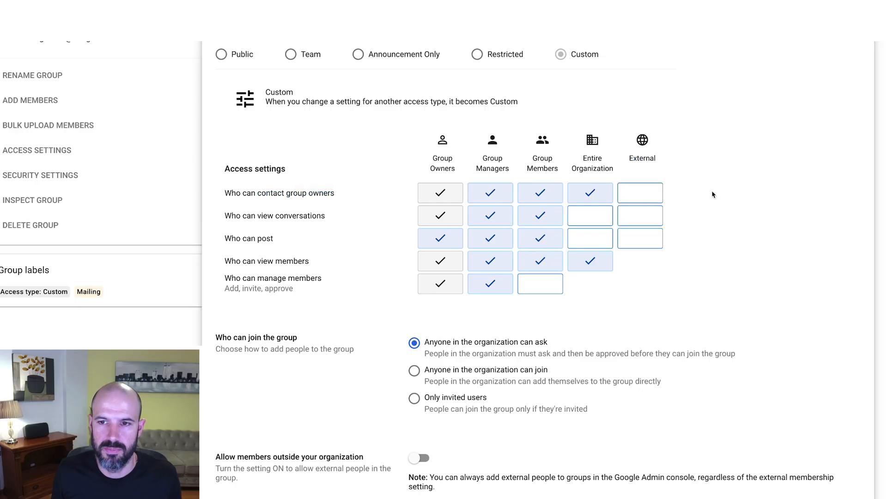
pyautogui.moveTo(697, 191)
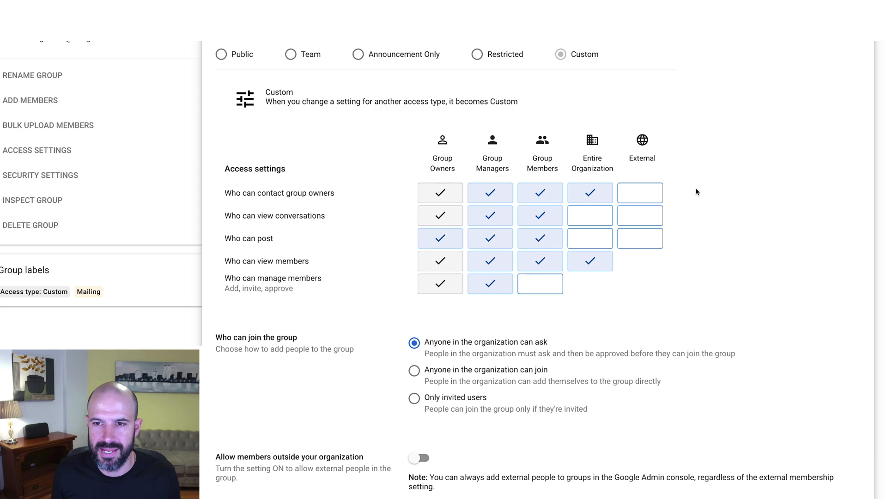
pyautogui.click(640, 238)
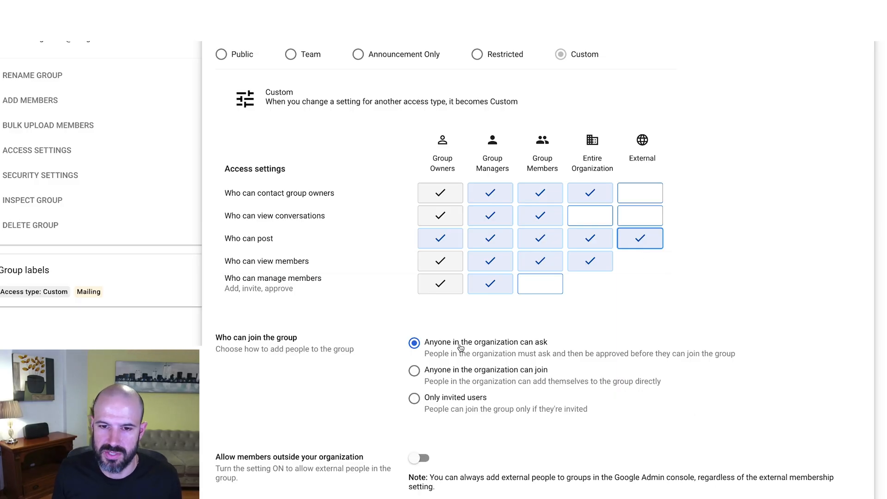
pyautogui.moveTo(526, 344)
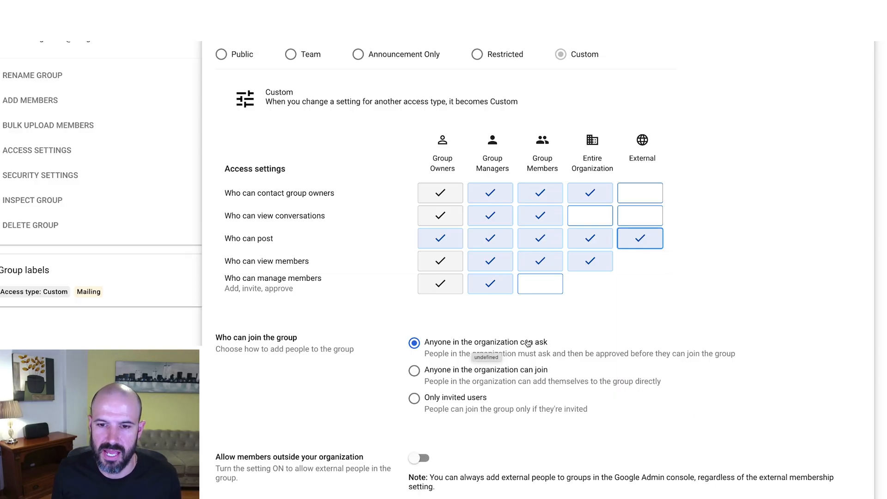
pyautogui.scroll(-3)
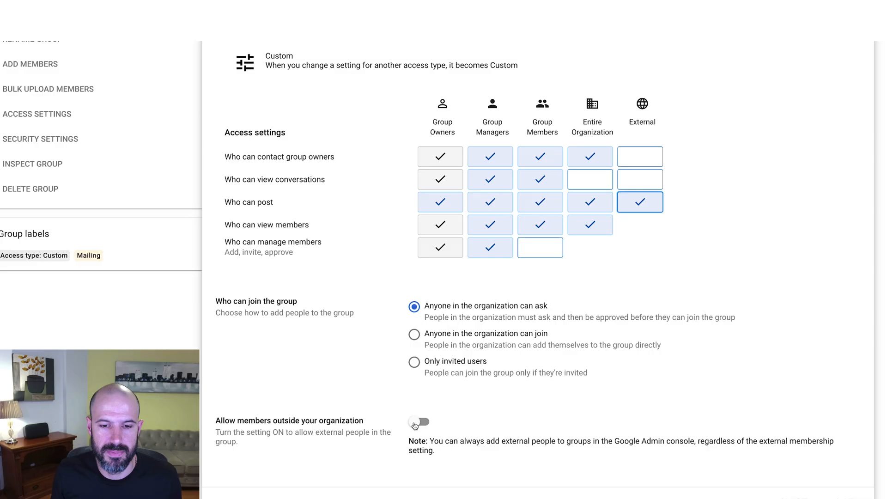
pyautogui.moveTo(592, 423)
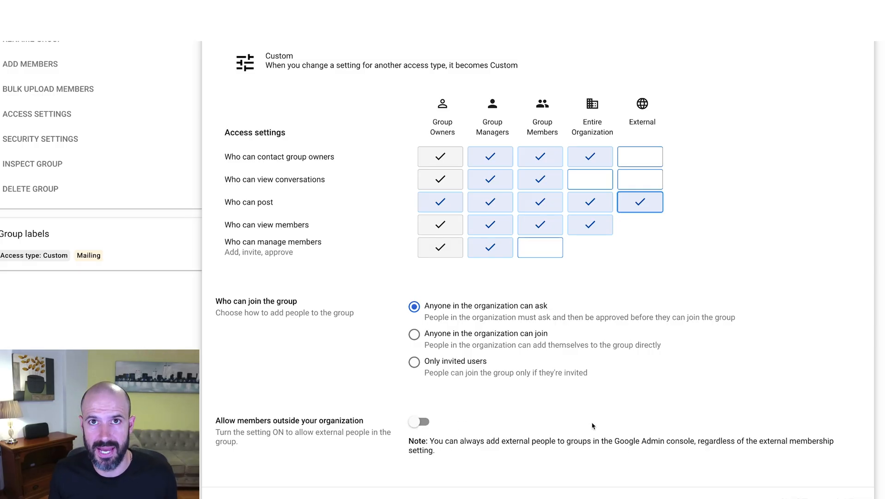
pyautogui.moveTo(743, 479)
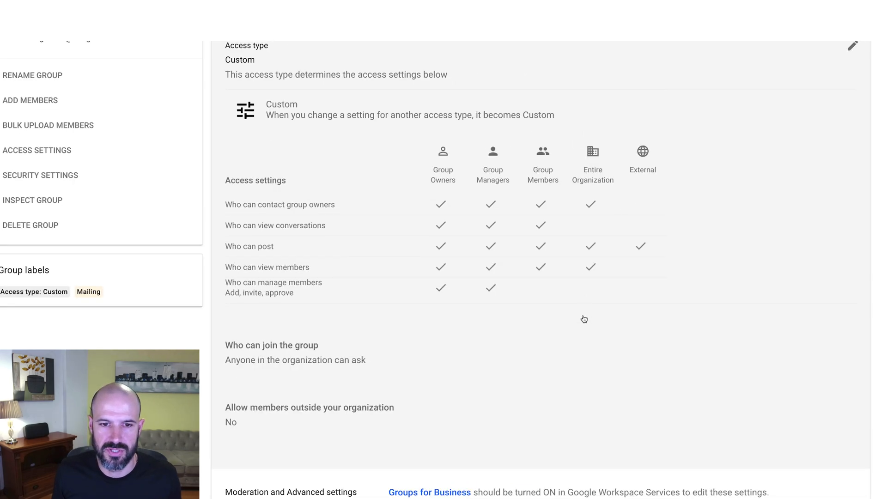
pyautogui.moveTo(598, 274)
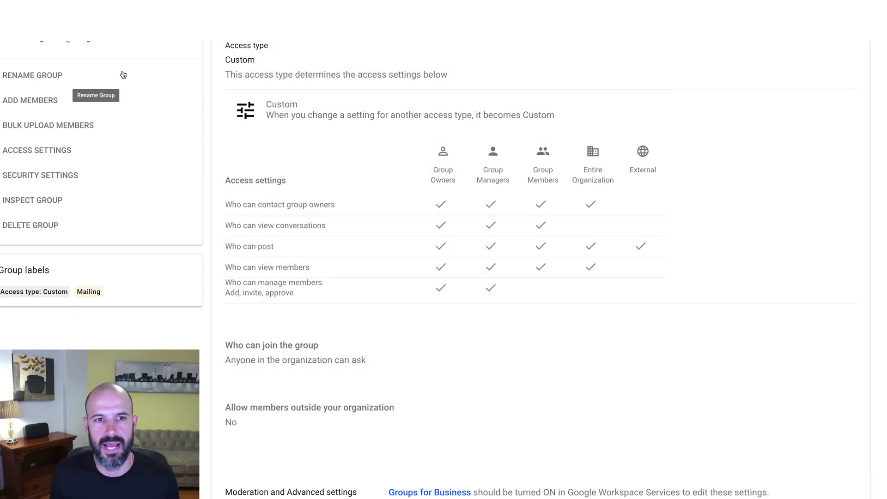
pyautogui.moveTo(125, 67)
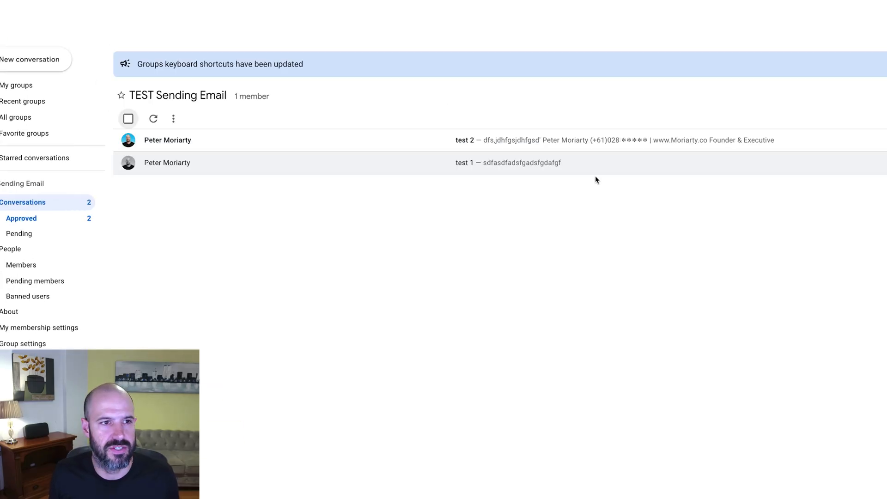
# - Show the My groups list containing TEST Sending Email, Executive Group and Executive2
pyautogui.click(167, 162)
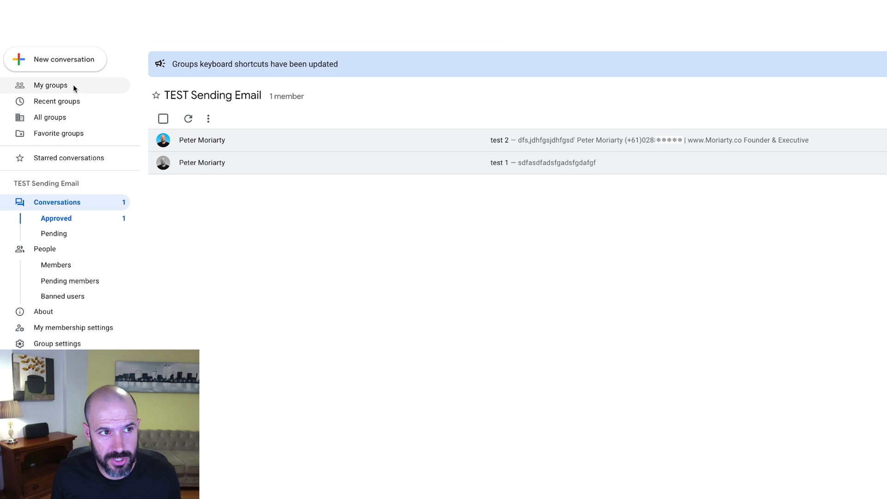
pyautogui.click(50, 85)
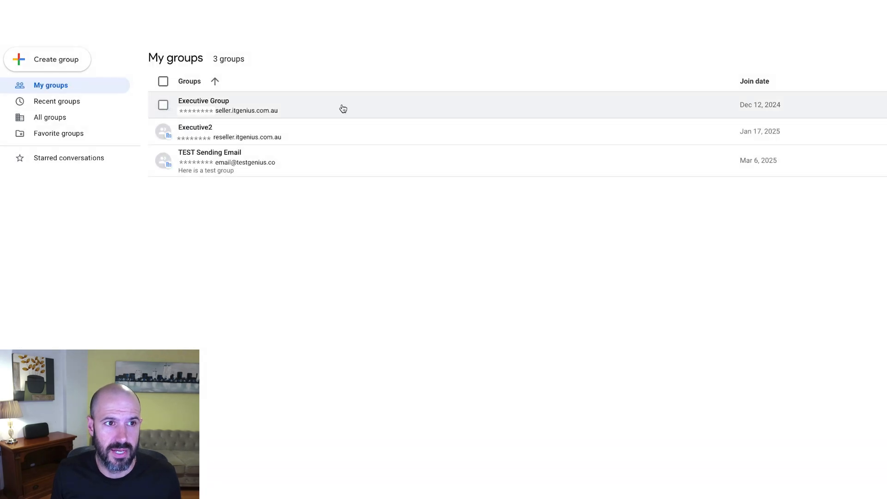
pyautogui.moveTo(392, 211)
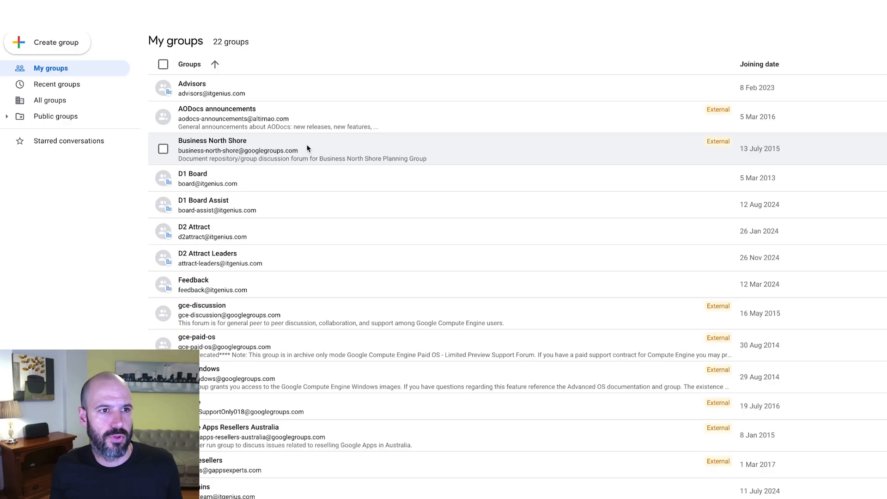
# - Scroll the My groups list toward the TEST Sending Email group
pyautogui.scroll(-3)
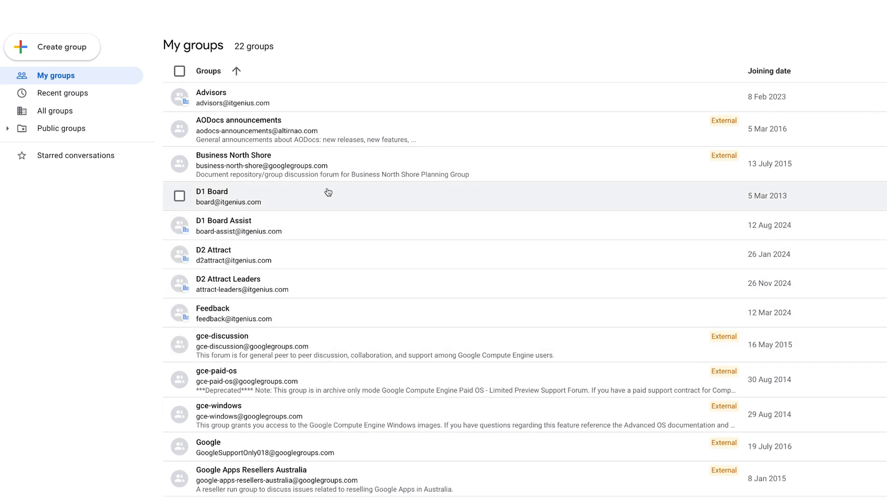
pyautogui.moveTo(302, 289)
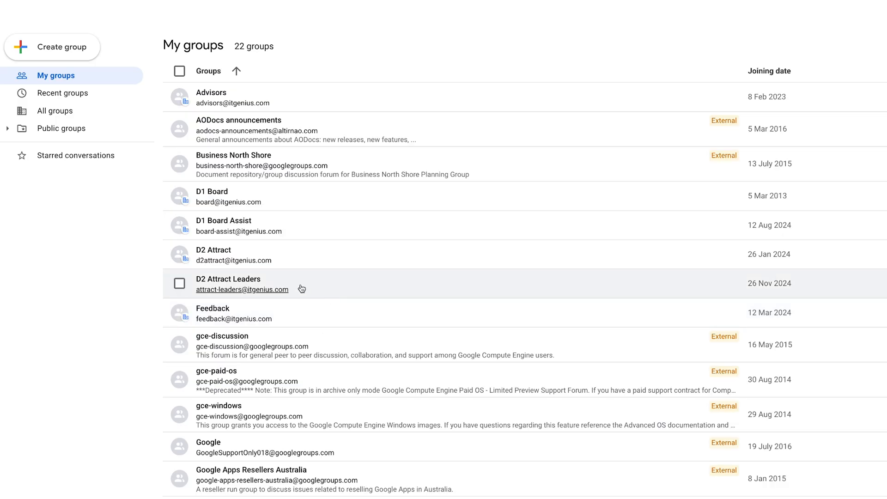
pyautogui.moveTo(269, 280)
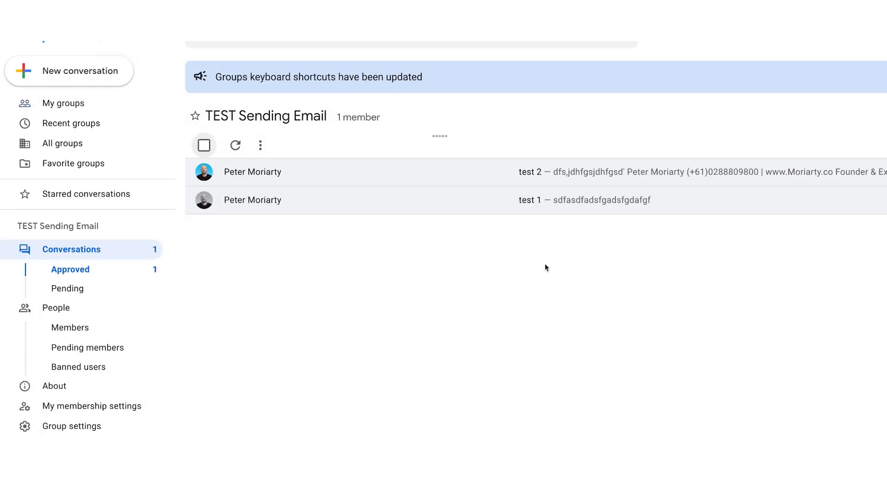
pyautogui.moveTo(543, 266)
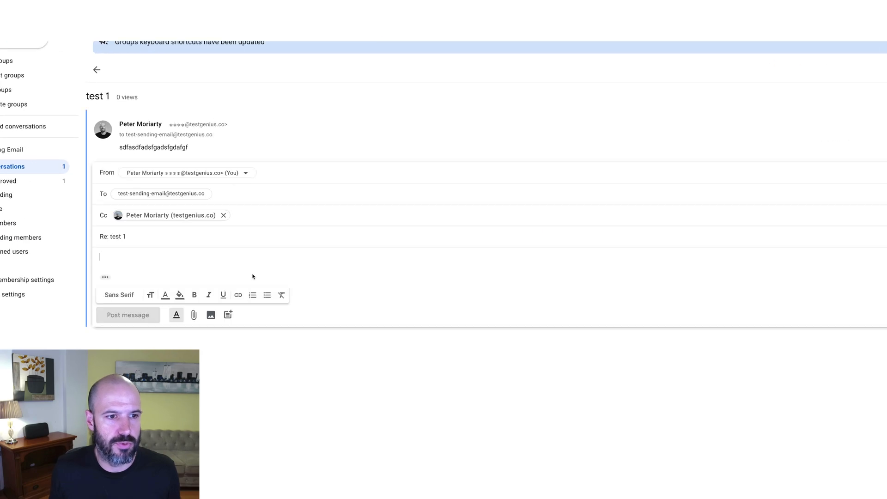
# - Write 'here is a reply' on the test 1 conversation and post it
pyautogui.write('here is a repl')
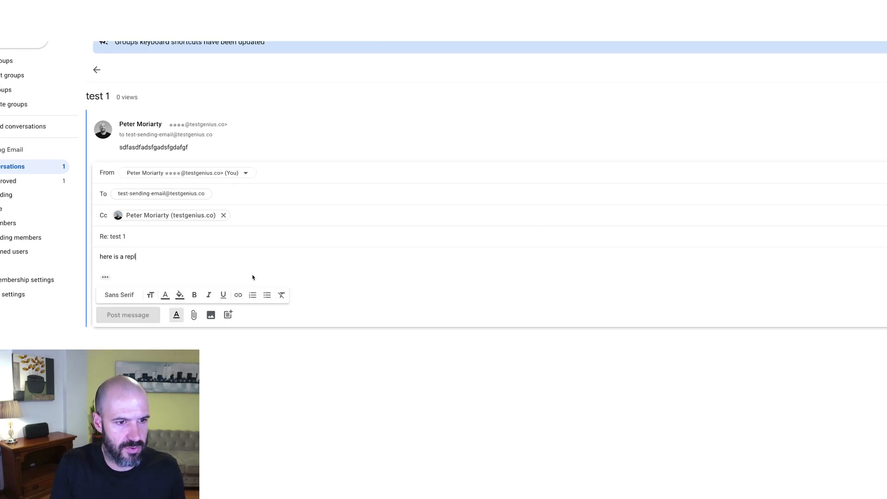
pyautogui.click(128, 315)
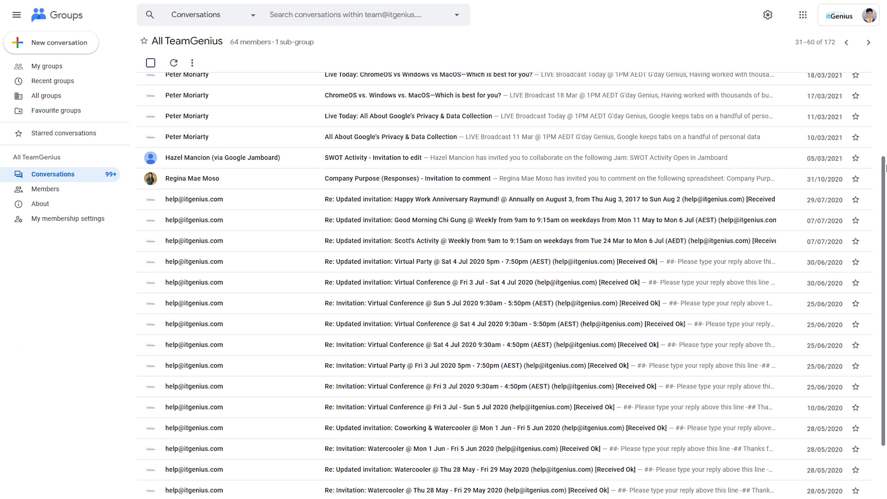
# - Check the sender address of the posted test 1 reply and start a new Reply all
pyautogui.click(869, 41)
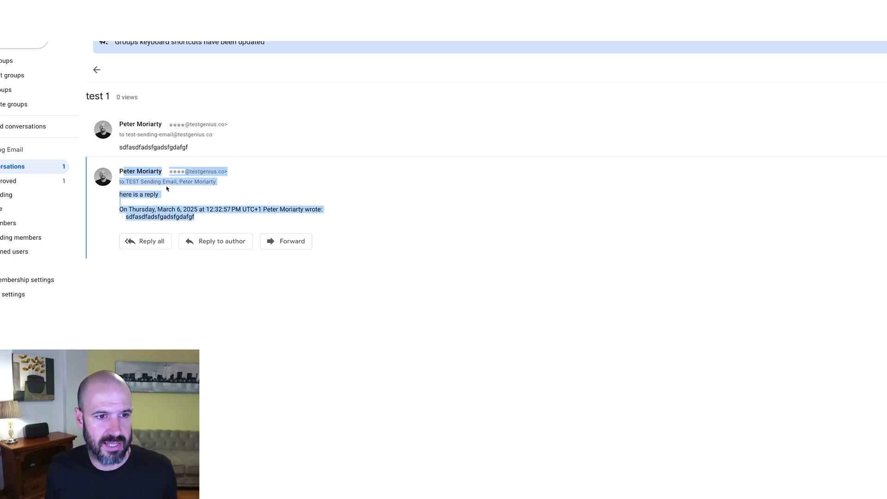
pyautogui.click(175, 184)
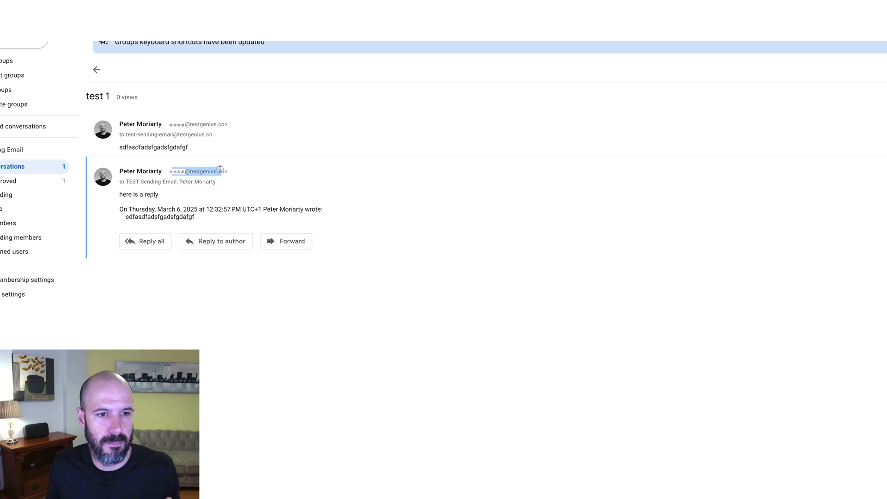
pyautogui.click(145, 241)
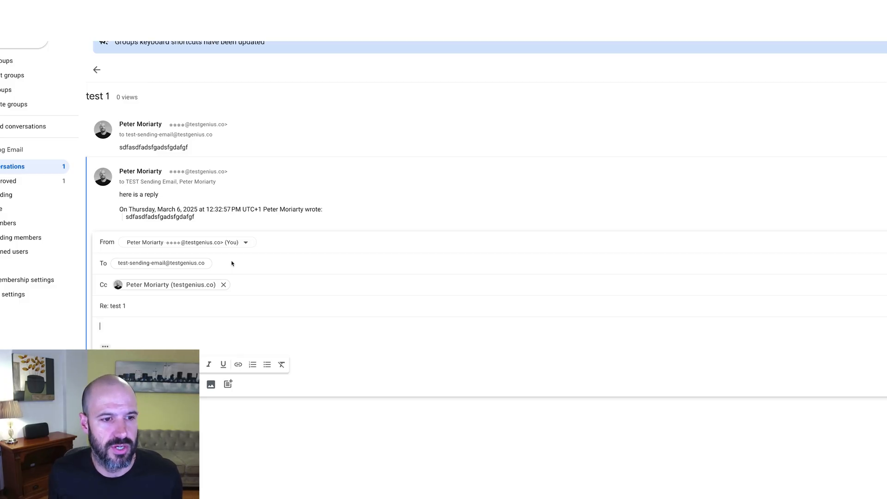
# - Set From to the group address and post 'here is a reply from the group email' on test 1
pyautogui.click(187, 243)
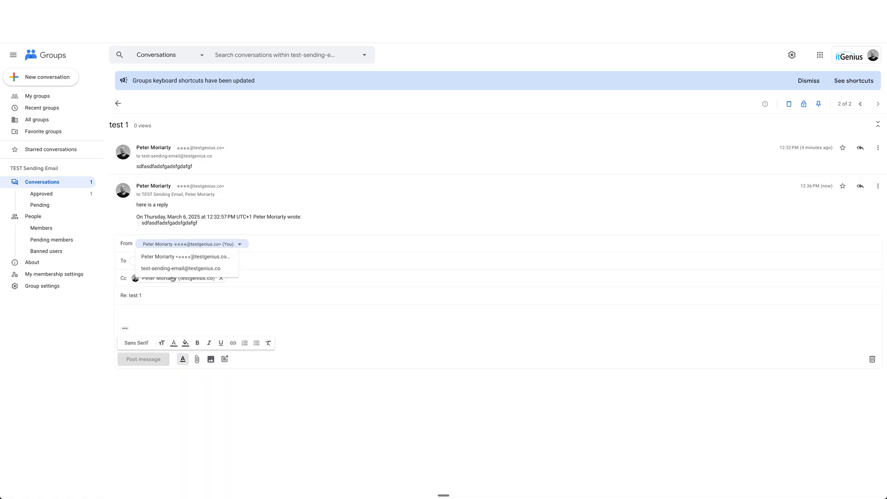
pyautogui.click(180, 268)
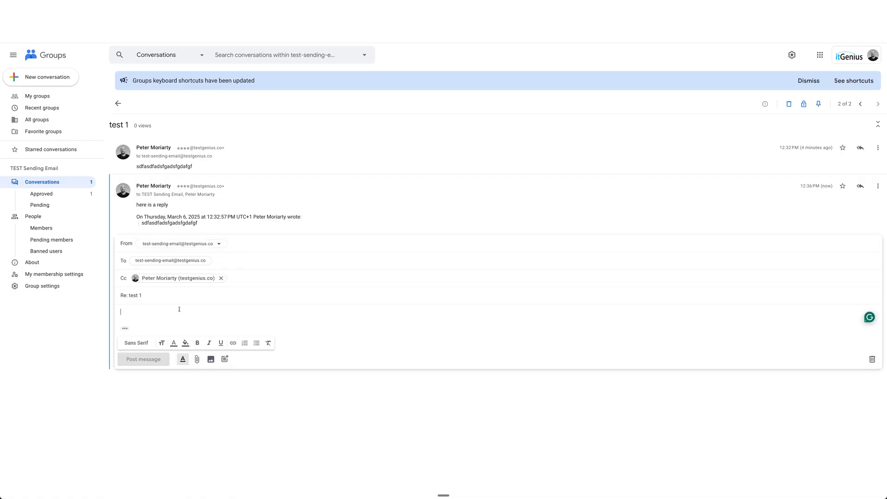
pyautogui.write('here is a reply f')
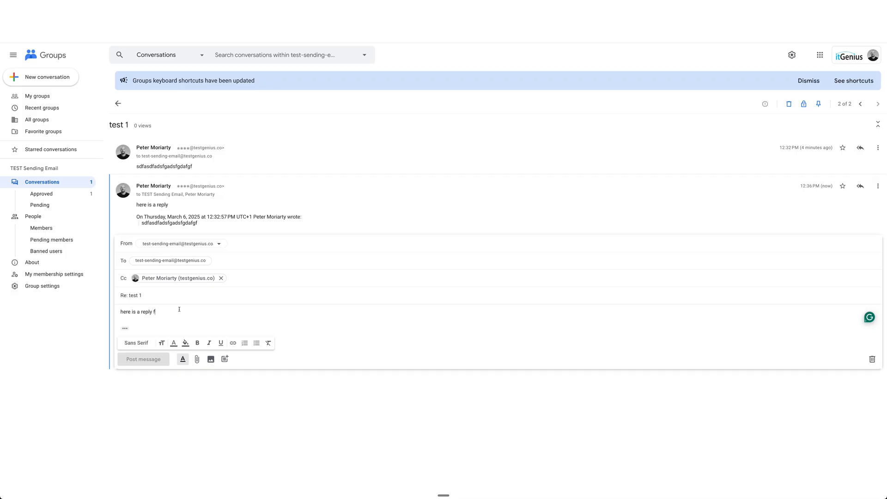
pyautogui.write('rom the group email')
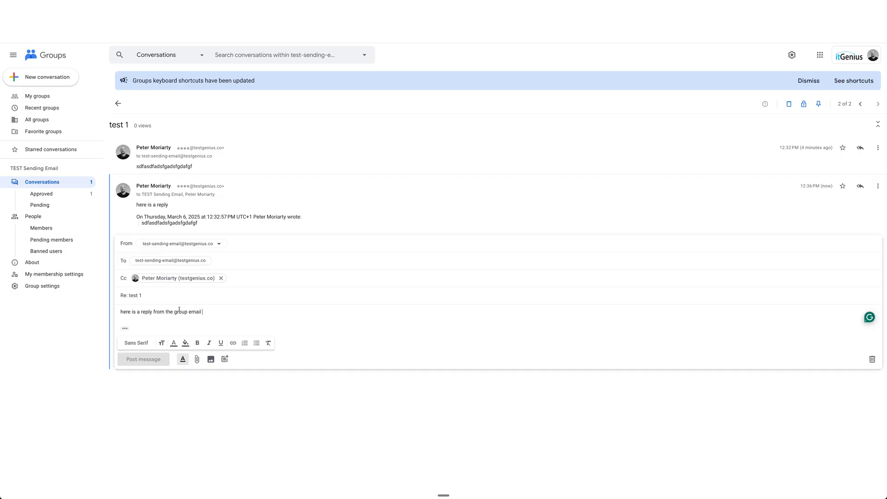
pyautogui.click(143, 359)
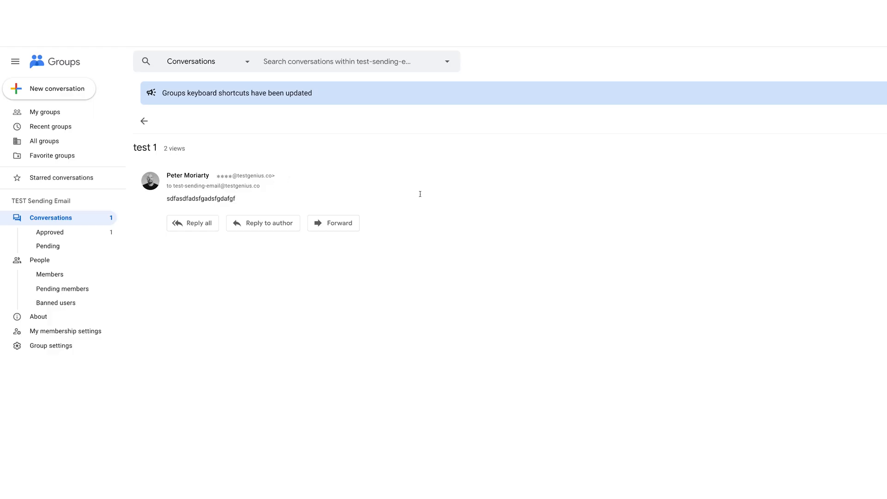
pyautogui.moveTo(144, 121)
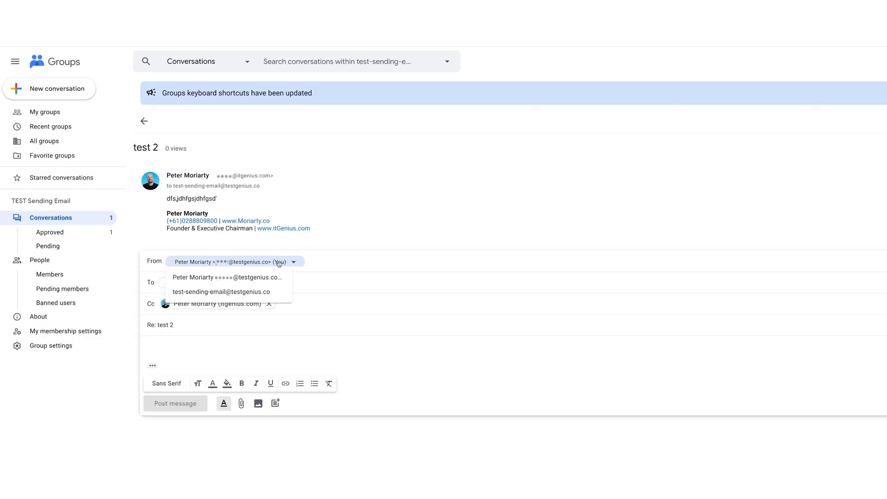
# - Set From to the group address and post 'here is a reply' on test 2
pyautogui.click(220, 291)
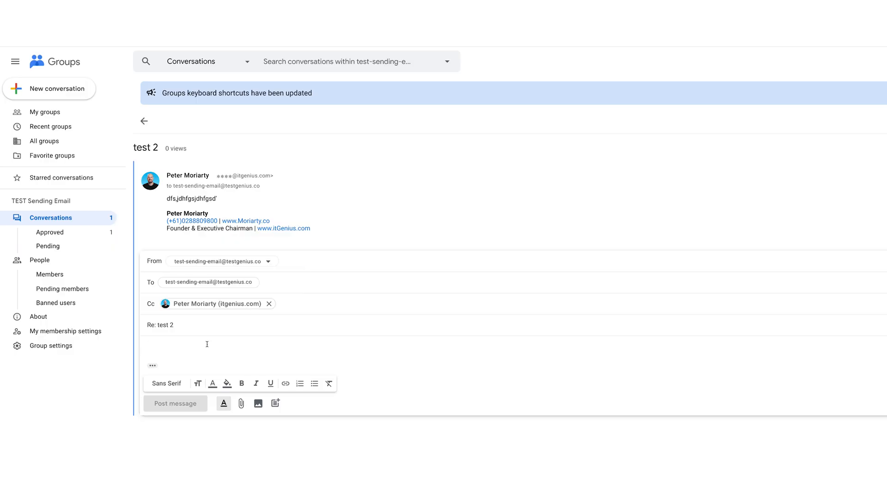
pyautogui.write('here is a reply')
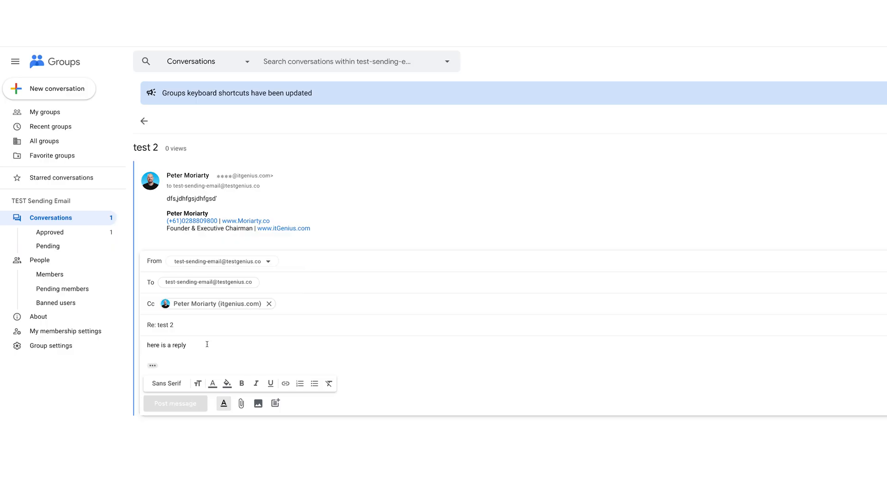
pyautogui.moveTo(176, 403)
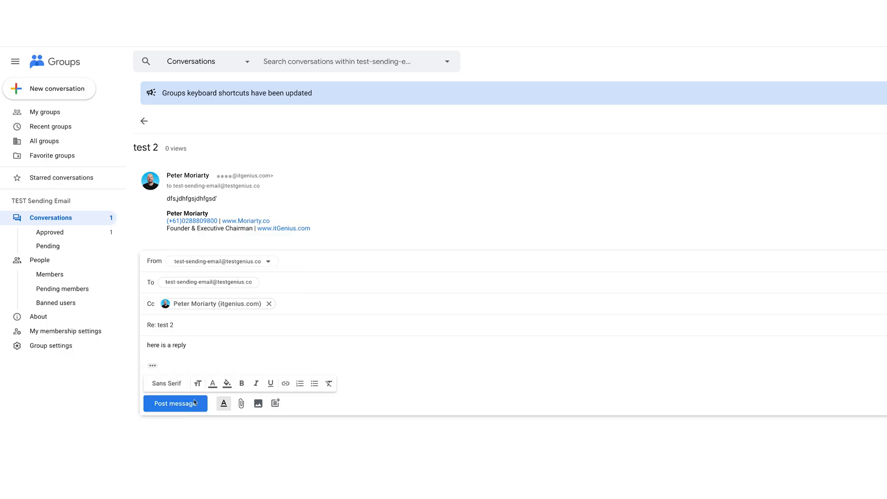
pyautogui.click(175, 404)
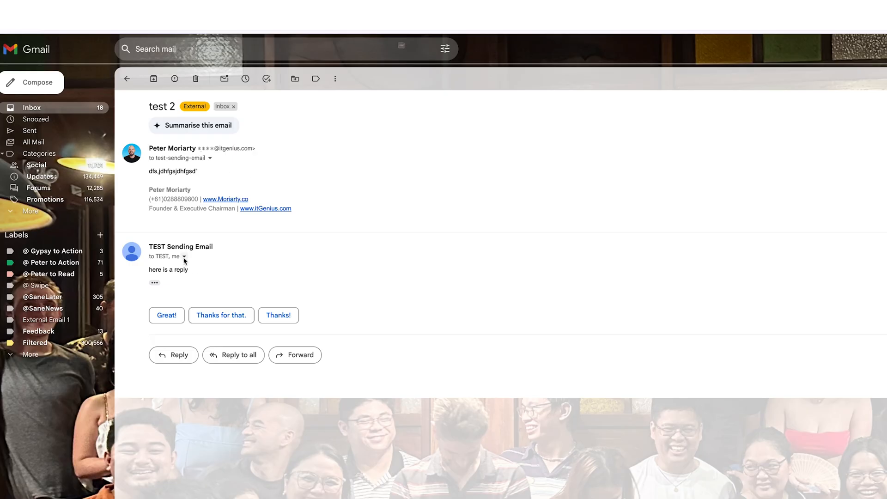
# - View the test 2 reply's sender details showing TEST Sending Email, then dismiss them
pyautogui.click(184, 256)
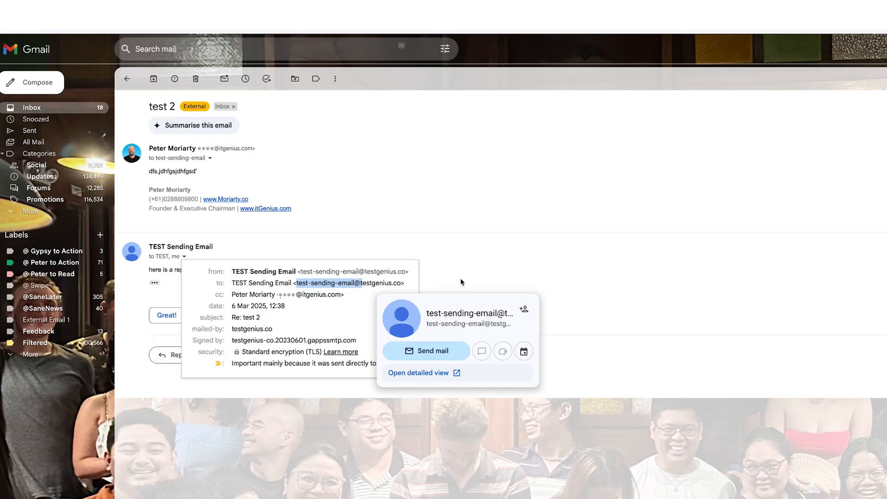
pyautogui.click(462, 283)
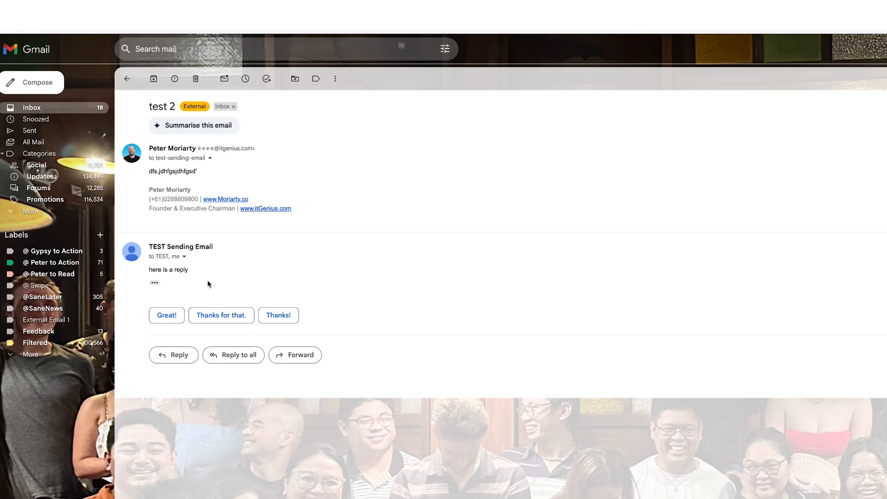